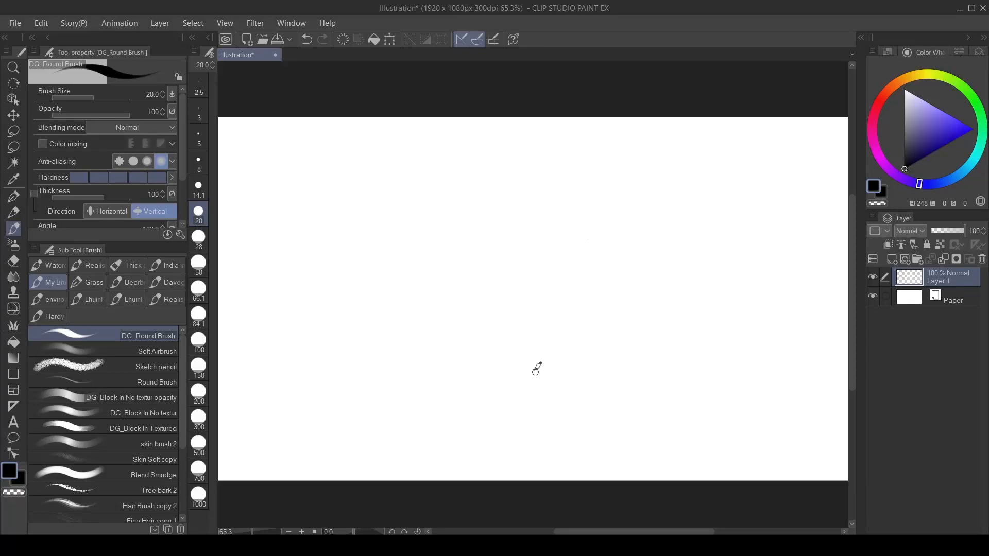
mouse_move(434, 346)
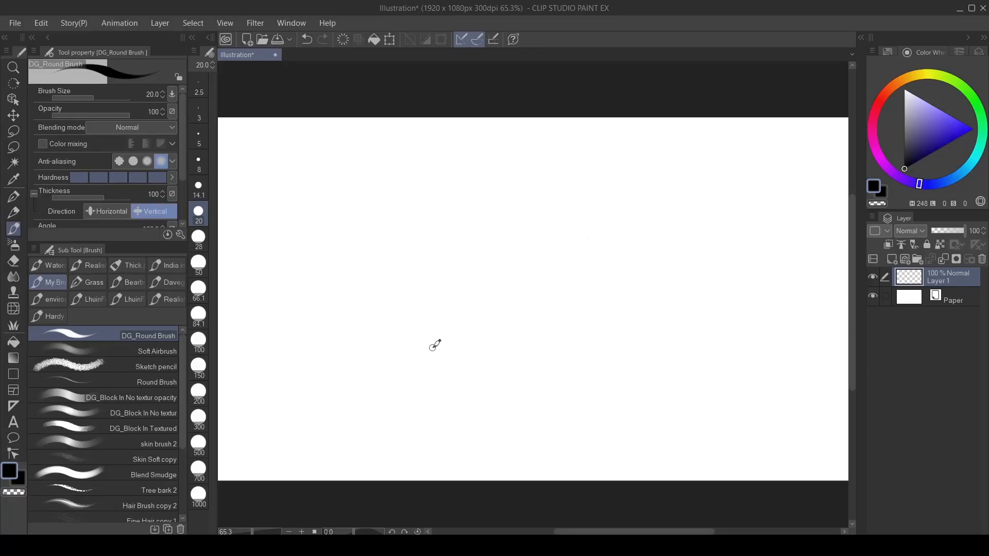
- Show the Brush Size palette from the Window menu as a floating panel
left_click_drag(435, 345, 409, 348)
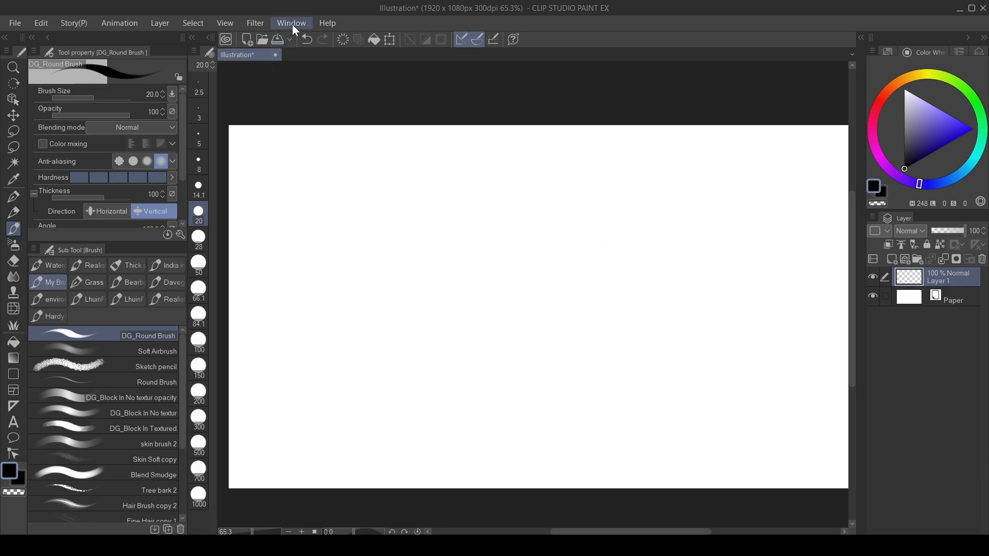
left_click(291, 22)
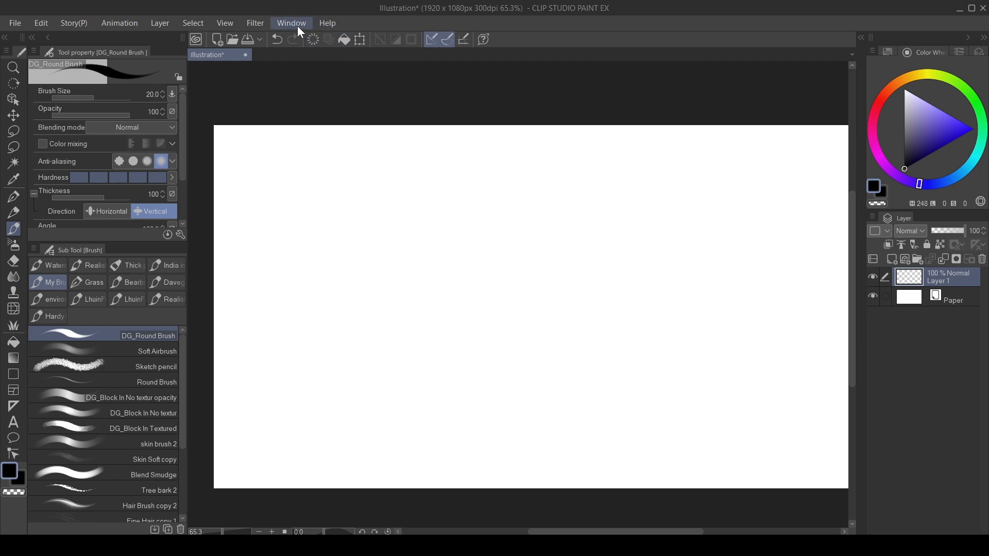
left_click(161, 94)
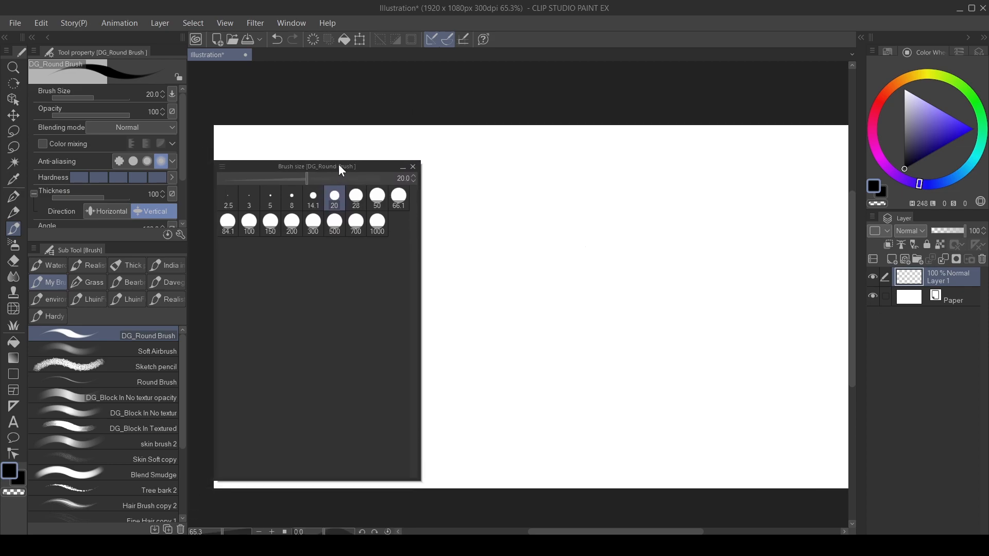
- Move the Brush Size palette over the canvas and raise the round brush size from 20 to 135.9
left_click_drag(341, 167, 333, 168)
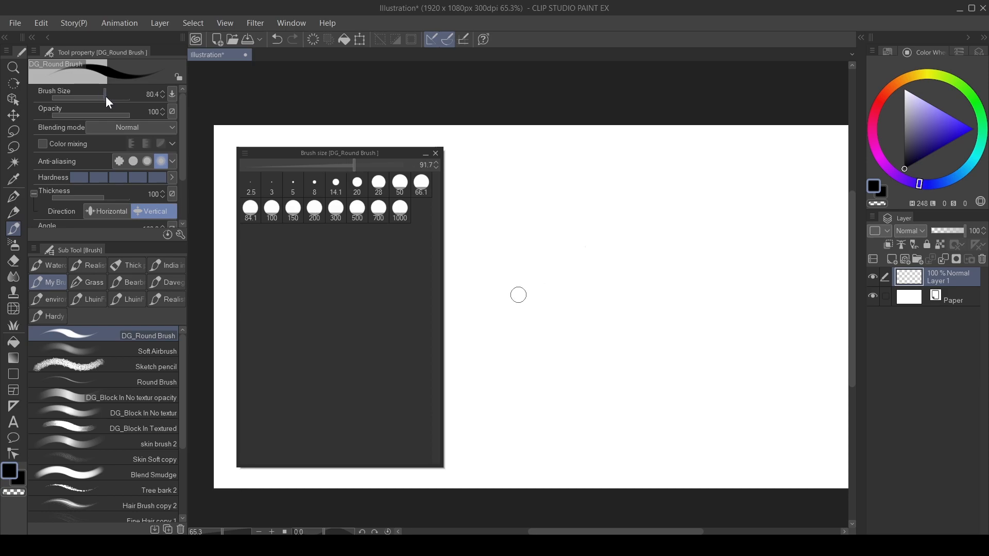
left_click_drag(106, 95, 116, 95)
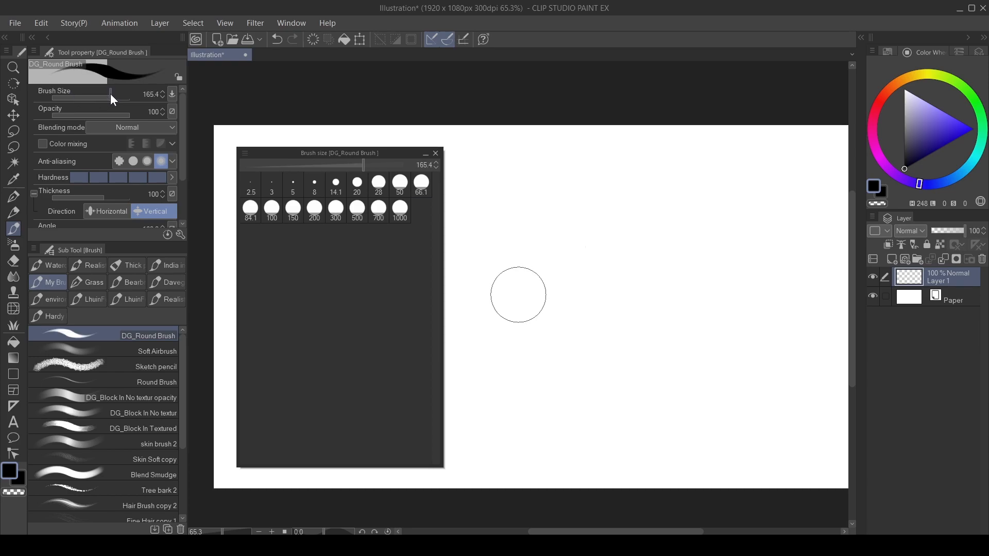
left_click_drag(363, 165, 360, 165)
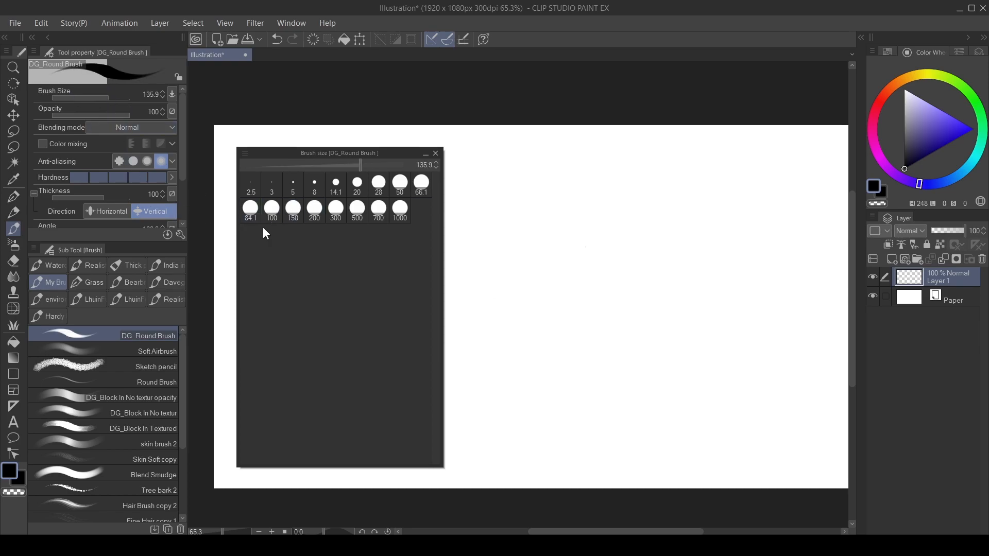
mouse_move(403, 155)
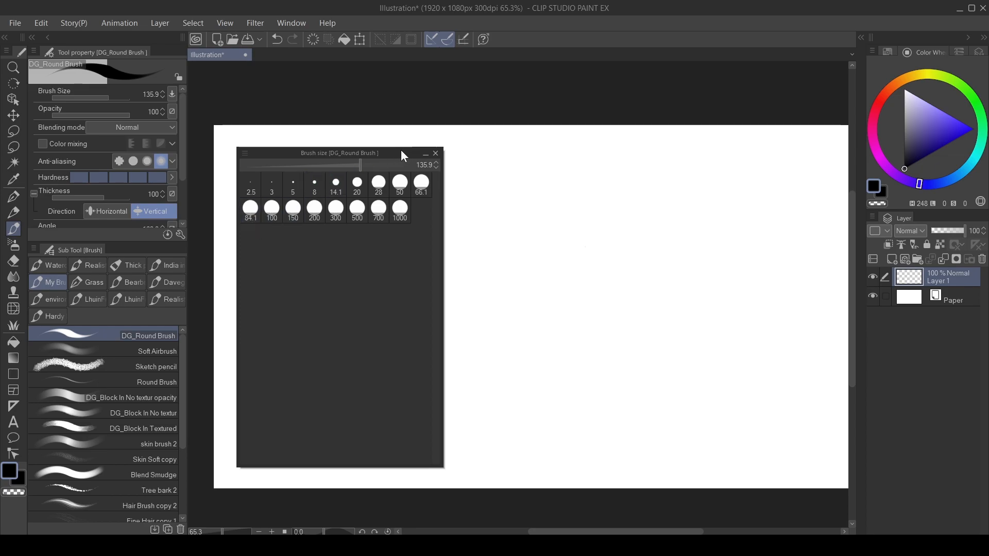
mouse_move(246, 157)
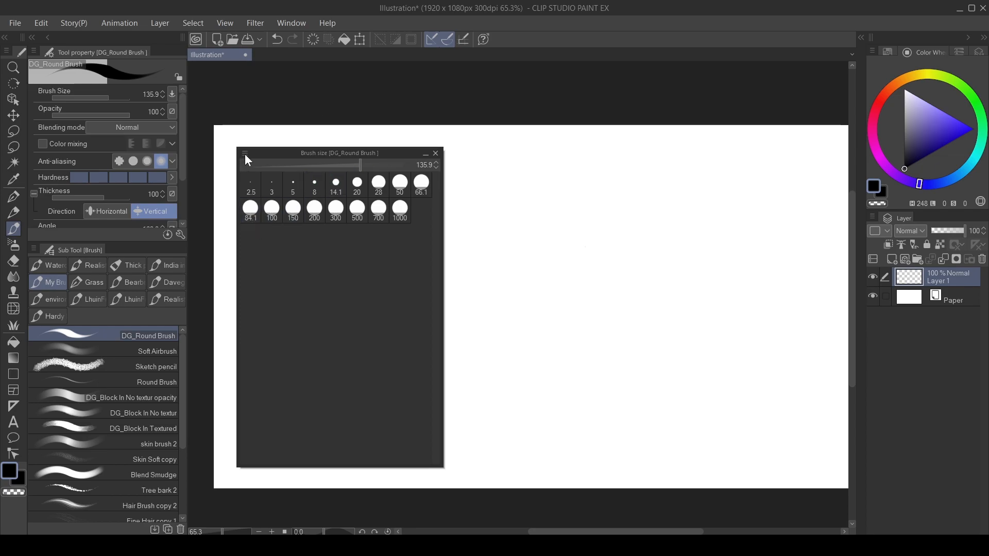
- Save 135.9 as a size preset, select it and paint a thick black zigzag stroke
left_click(245, 157)
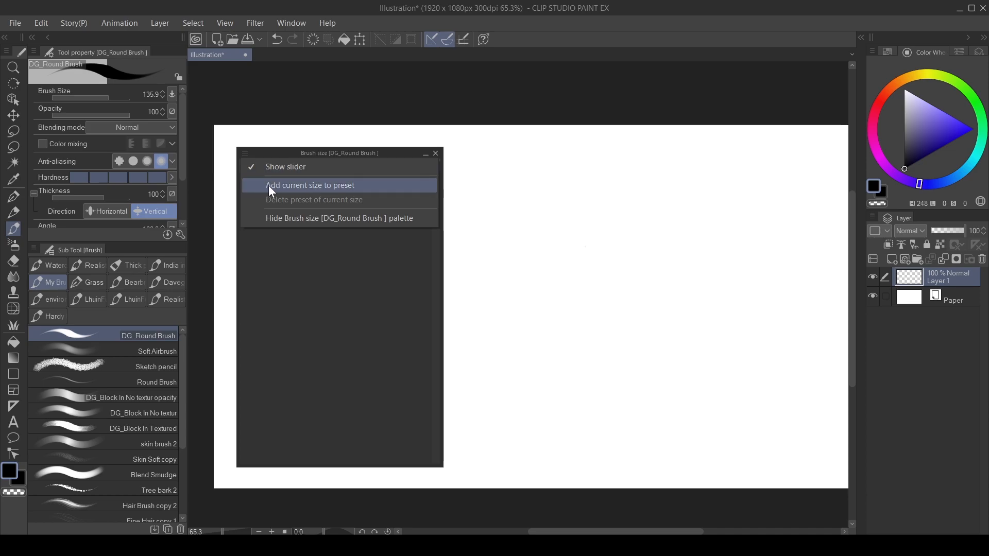
left_click(310, 184)
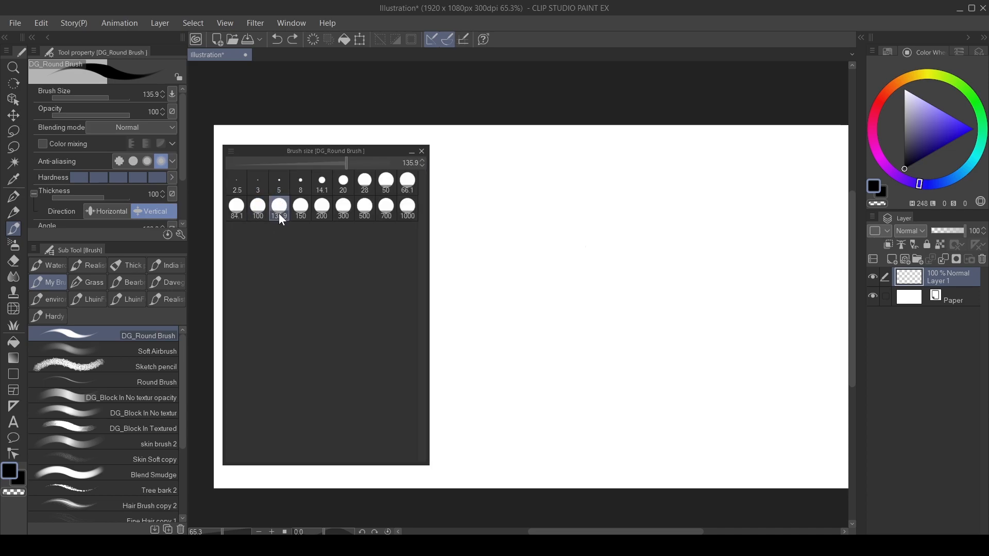
left_click(278, 205)
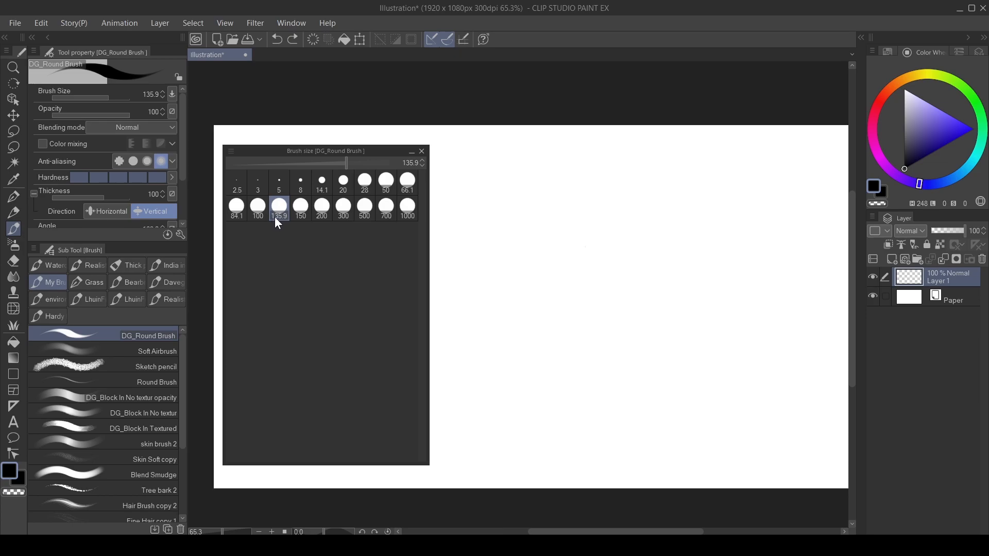
left_click_drag(594, 215, 640, 246)
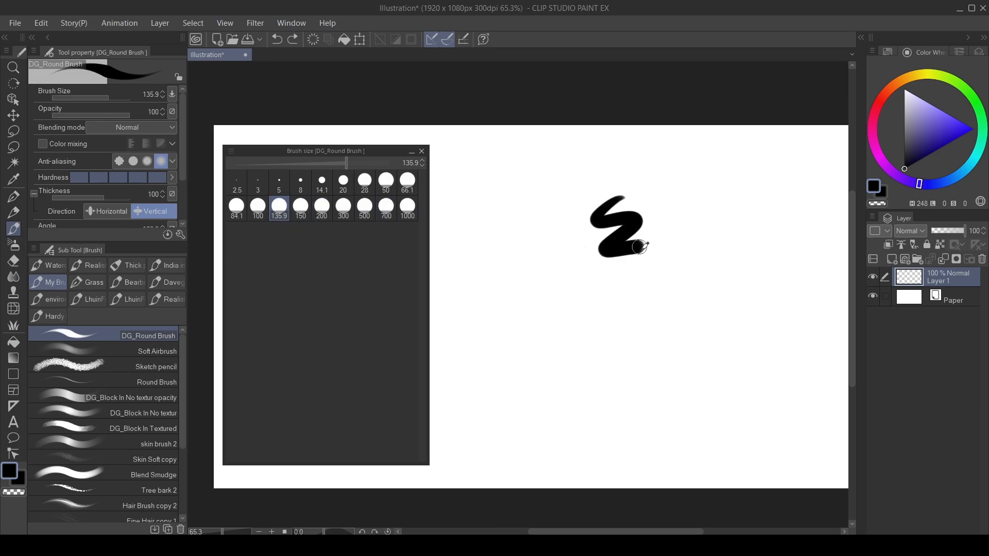
left_click_drag(640, 247, 631, 328)
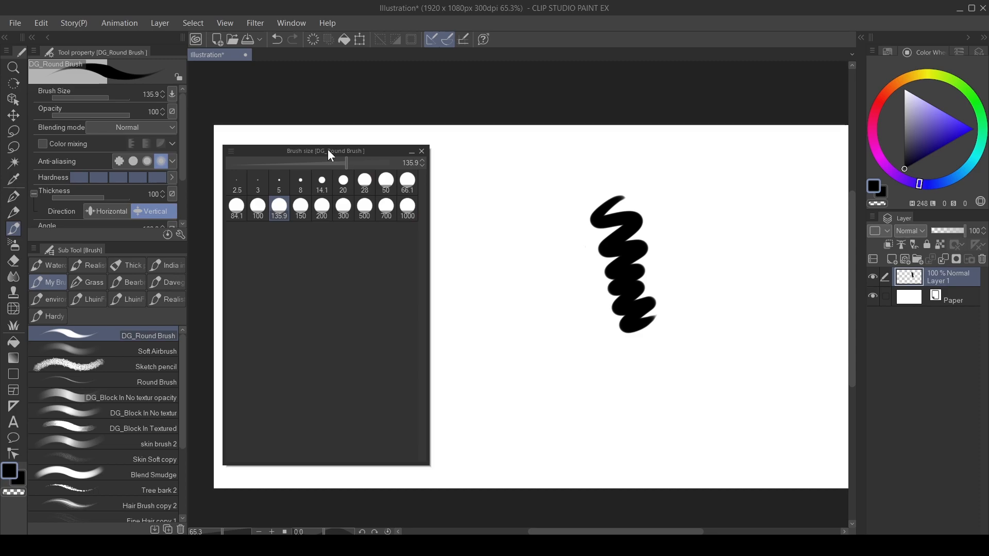
- Try other presets in the palette, leaving the brush at size 20
left_click(308, 203)
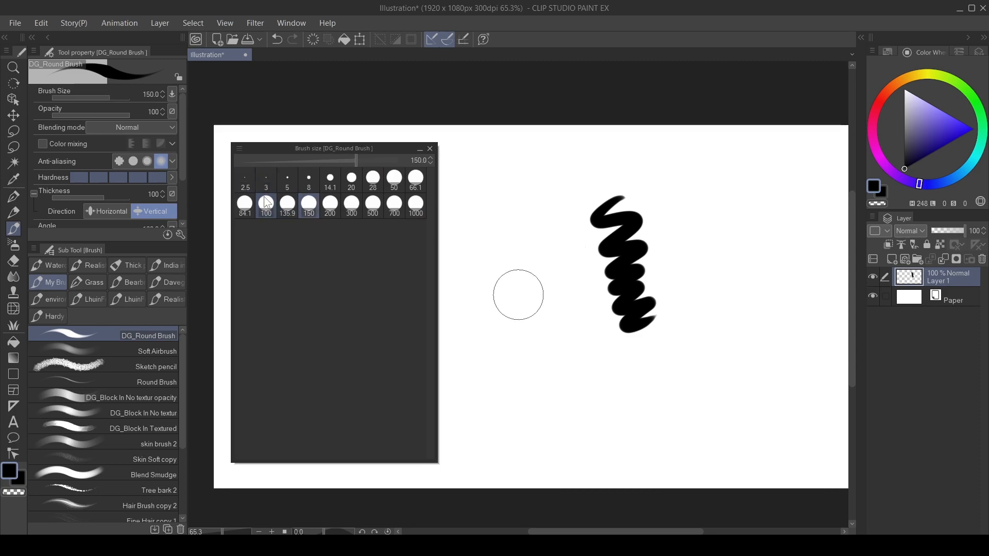
left_click(350, 177)
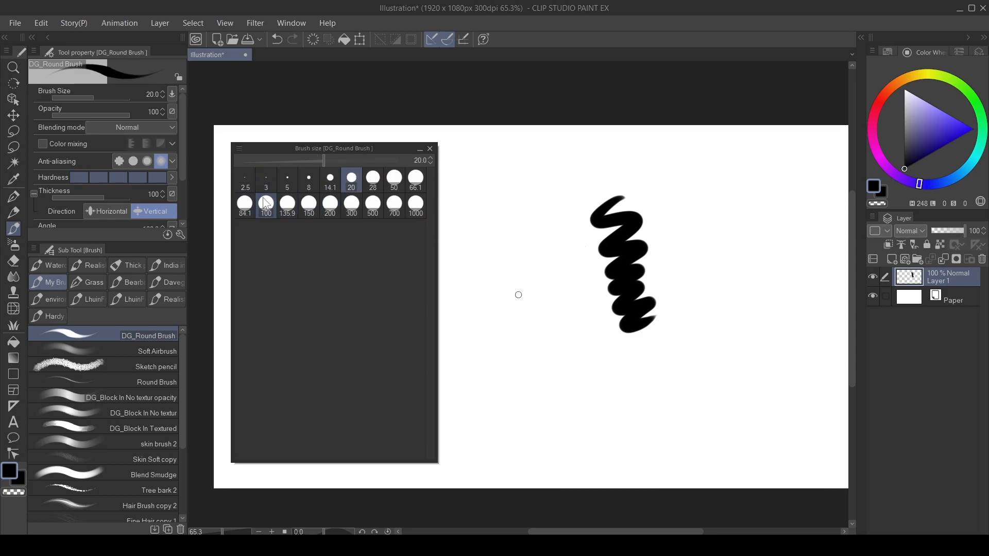
- Enlarge the brush to 910.4 and save that size as a new preset
left_click(308, 203)
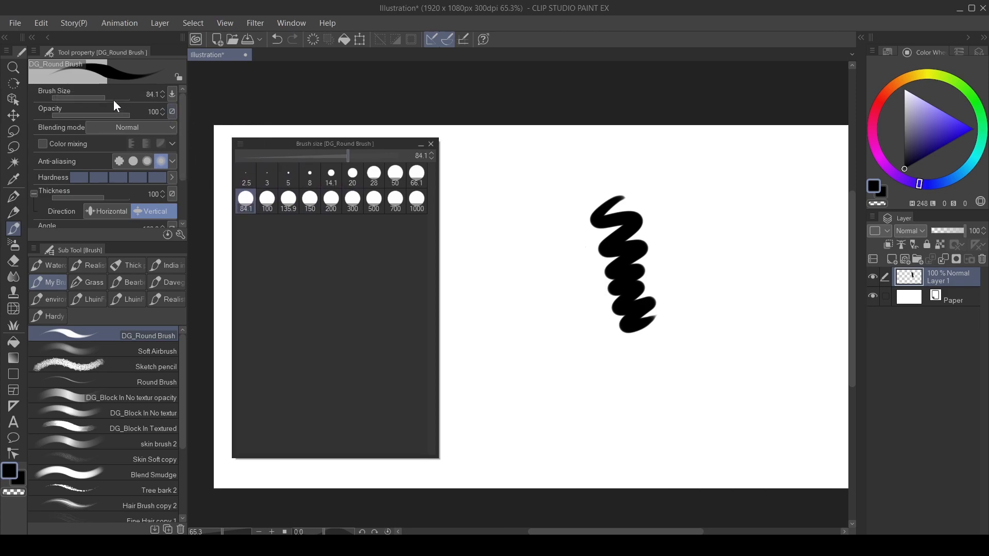
left_click_drag(75, 99, 126, 99)
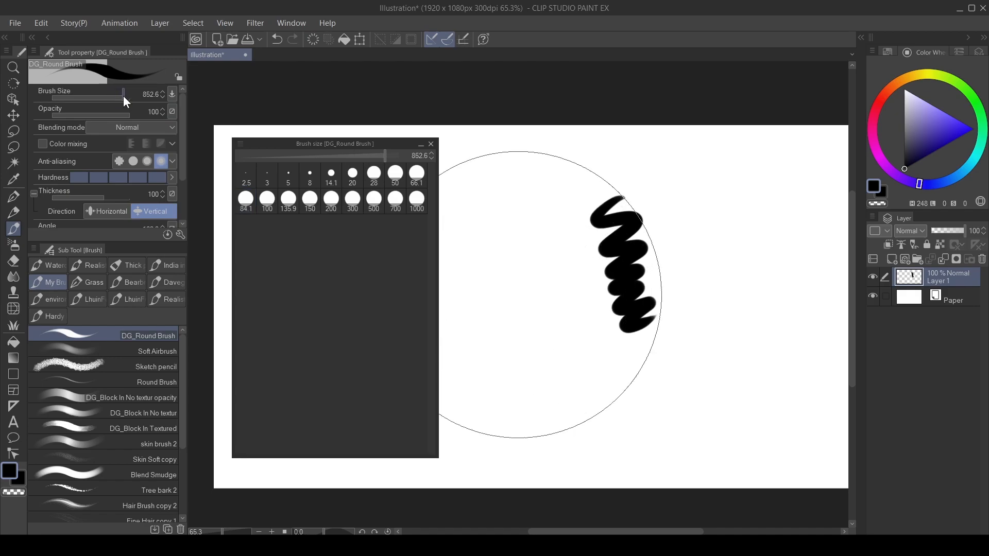
left_click_drag(122, 94, 126, 93)
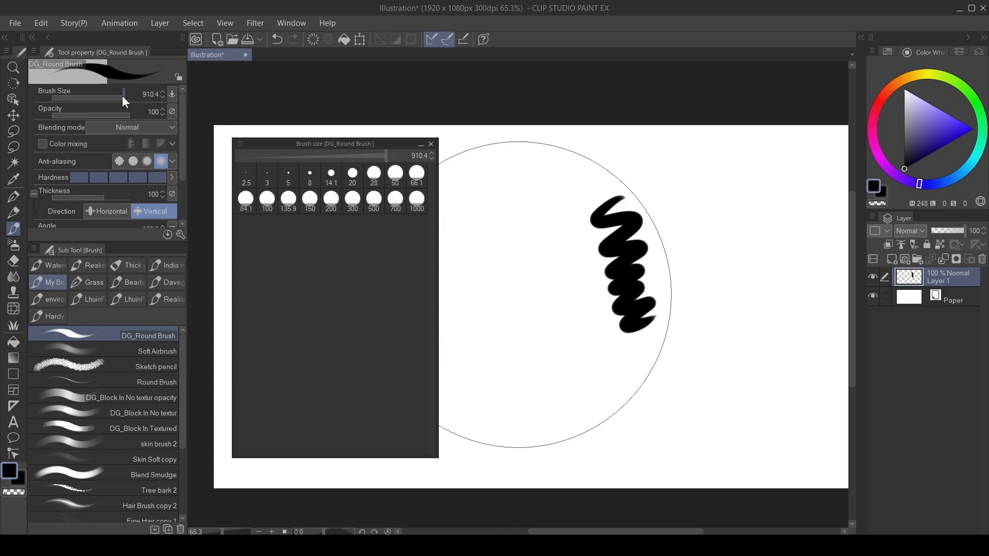
left_click(240, 144)
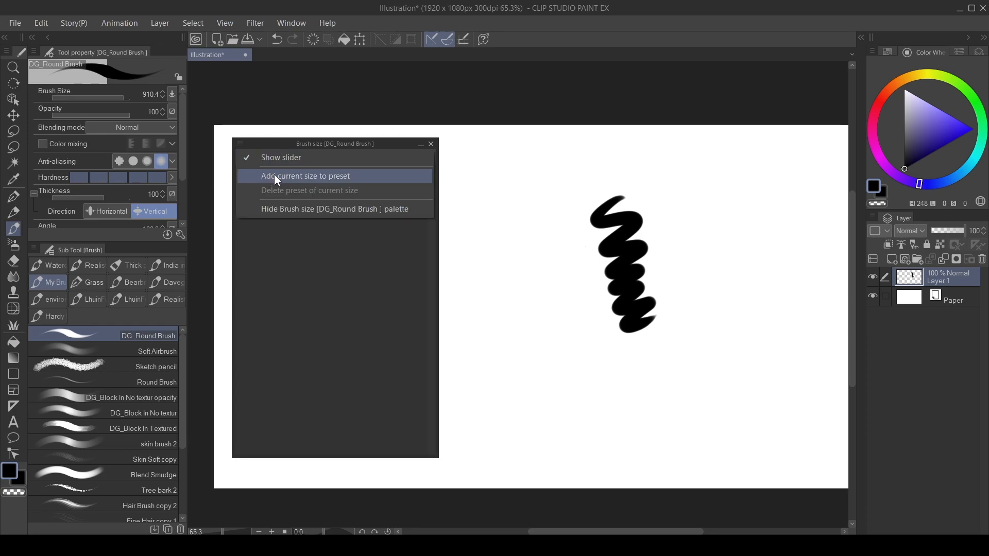
left_click(305, 176)
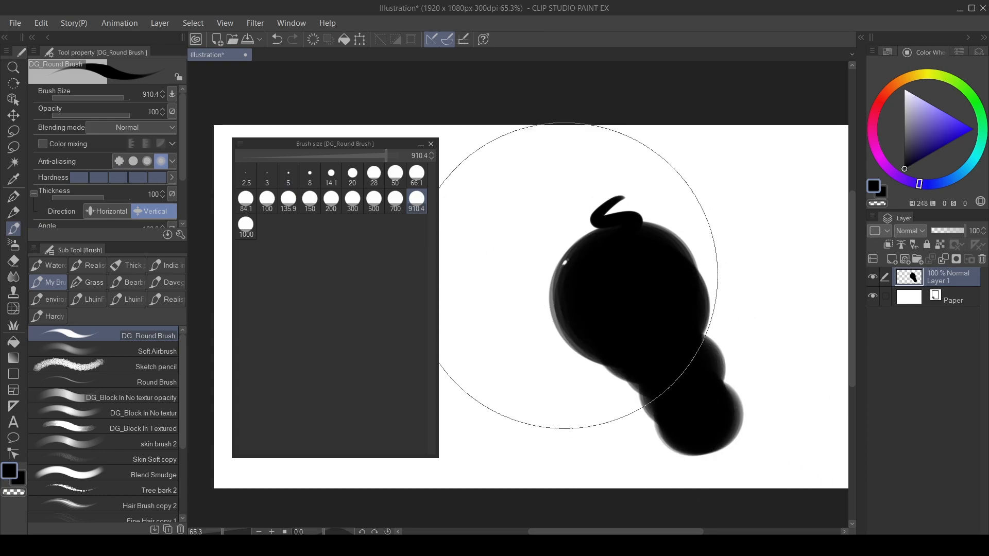
- Delete the 910.4 and 135.9 presets from the size list via their right-click menus
left_click(330, 198)
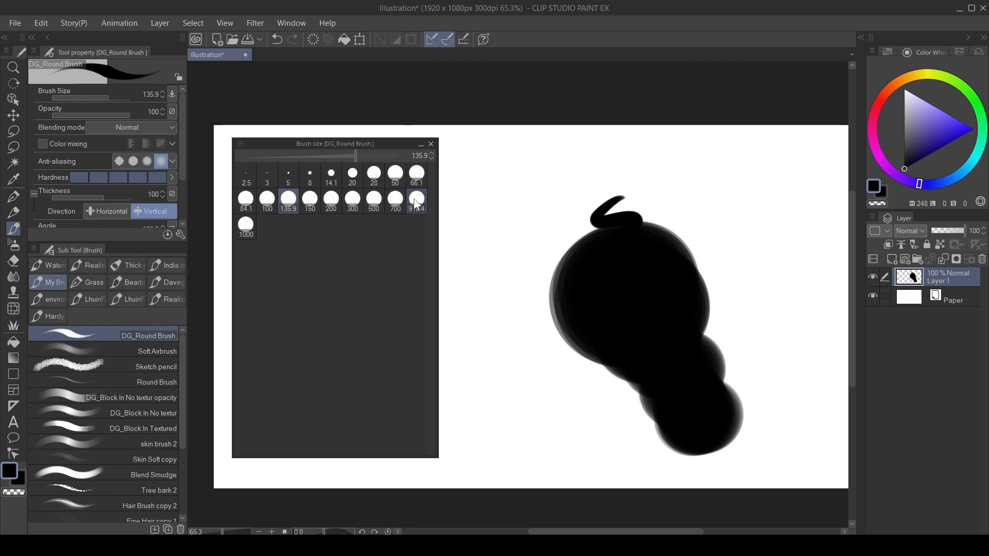
right_click(415, 198)
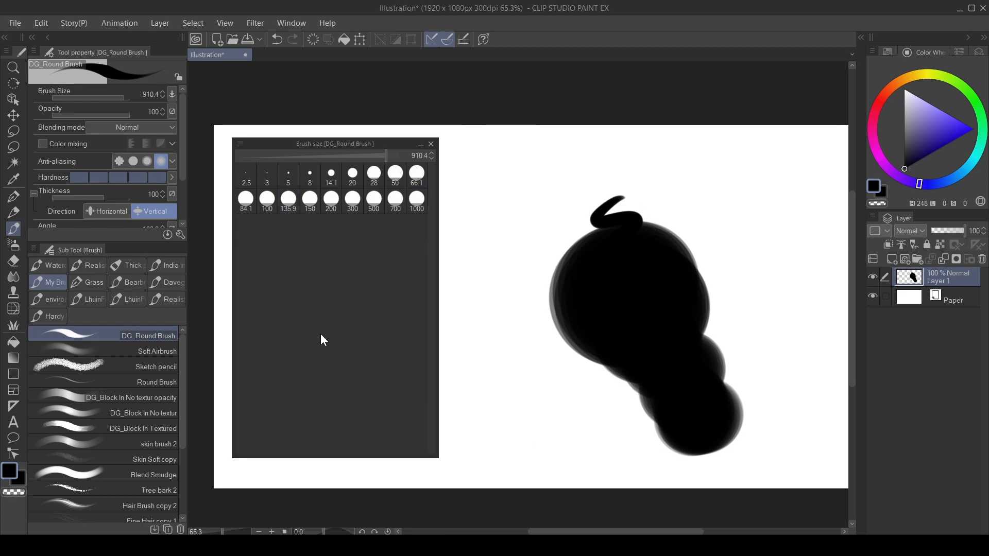
left_click(287, 199)
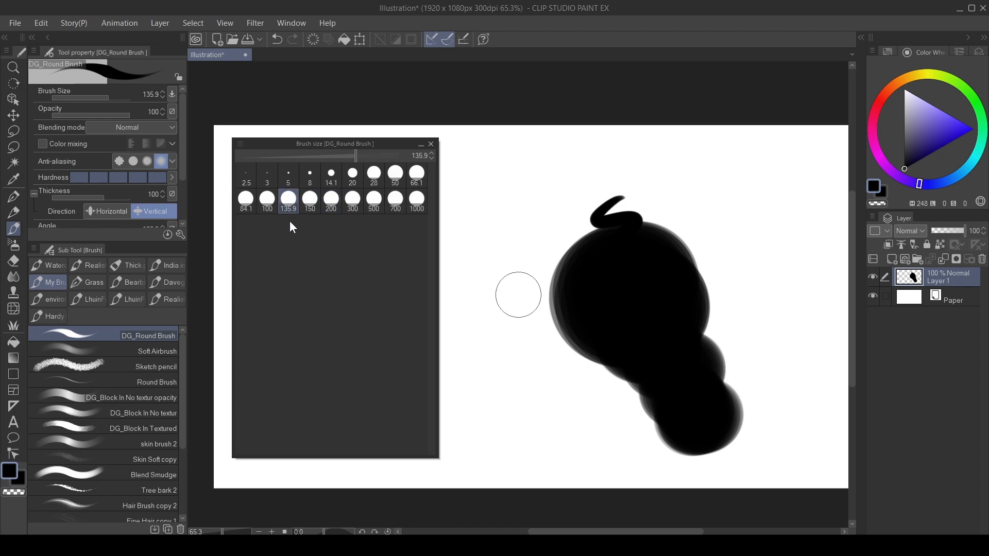
right_click(289, 198)
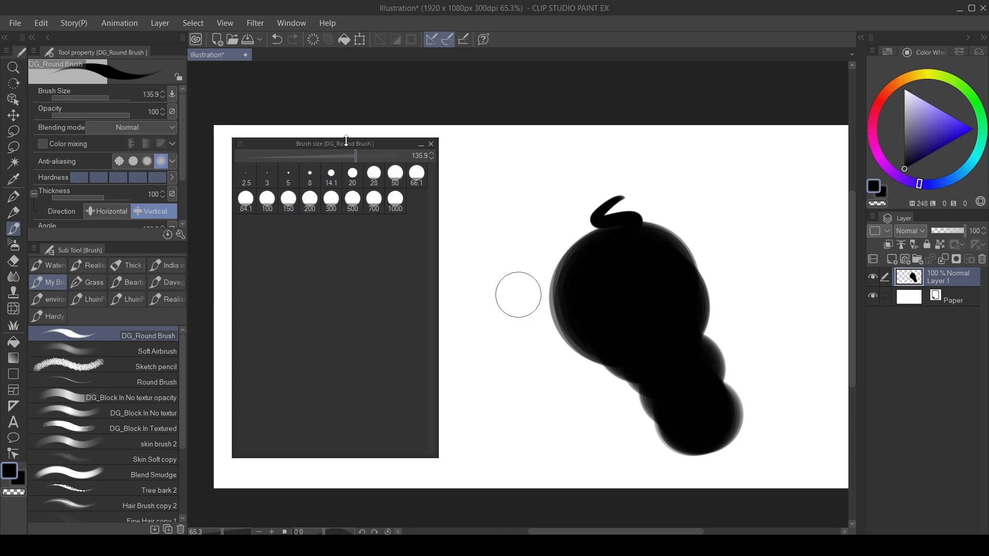
- Reposition the palette and switch through the 300 preset to 84.1
left_click_drag(347, 143, 339, 137)
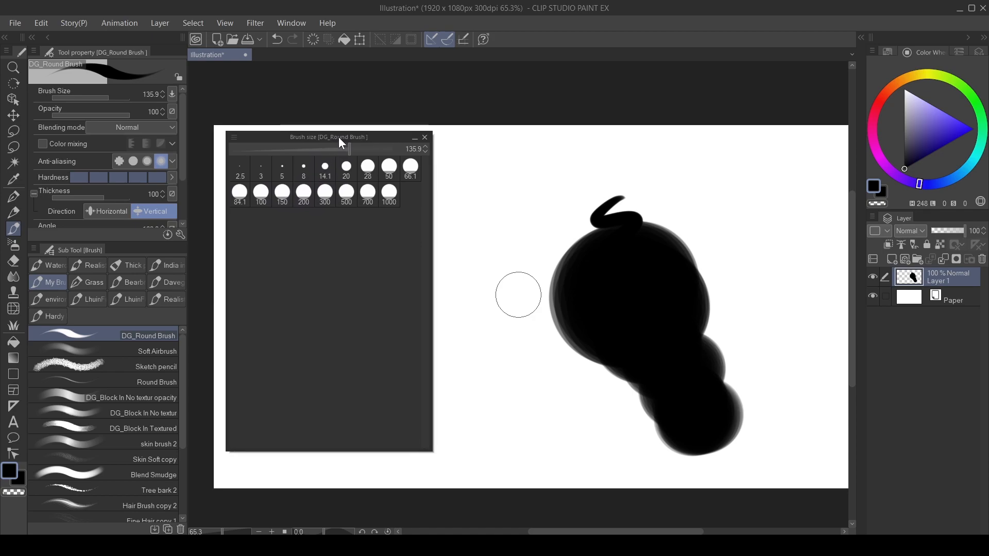
left_click(332, 182)
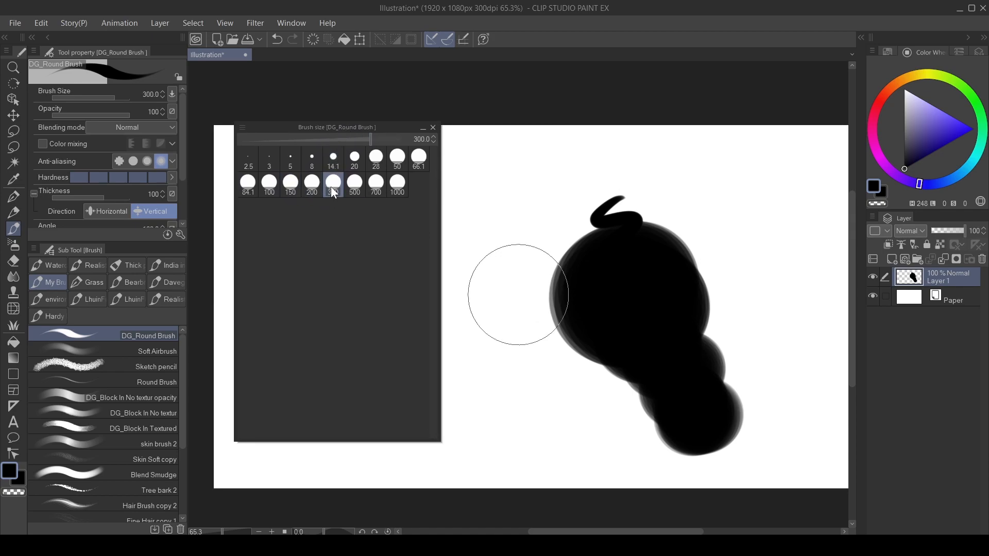
left_click(267, 181)
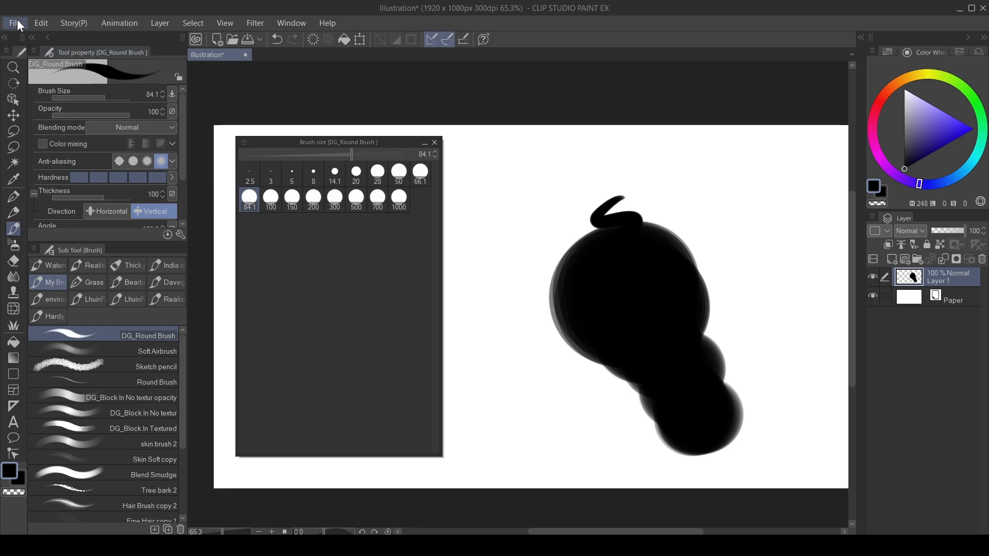
left_click(13, 23)
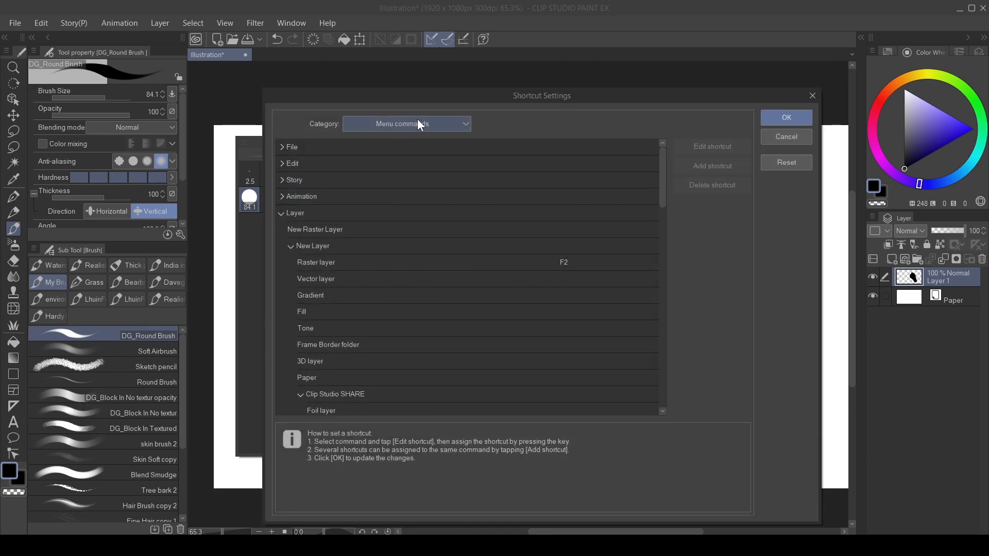
left_click(406, 124)
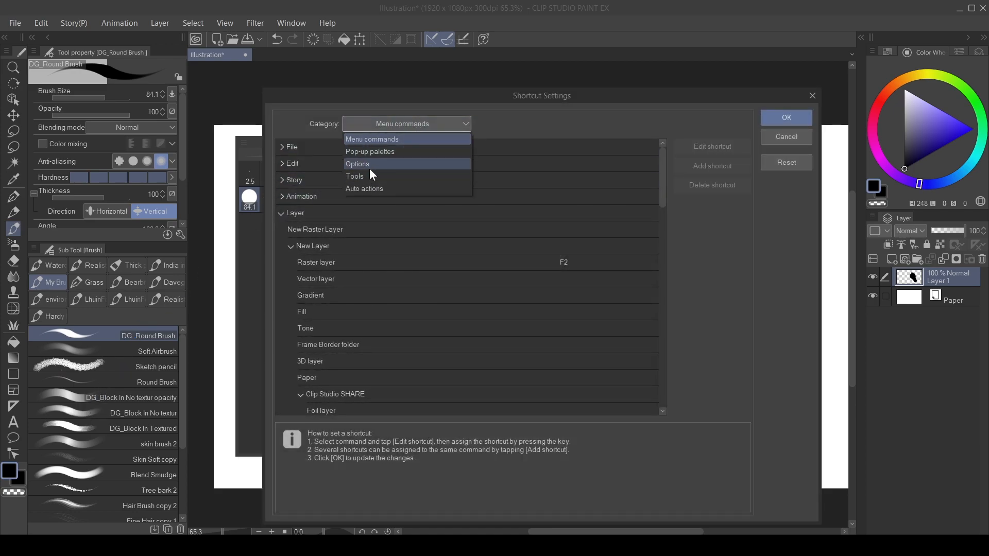
left_click(358, 164)
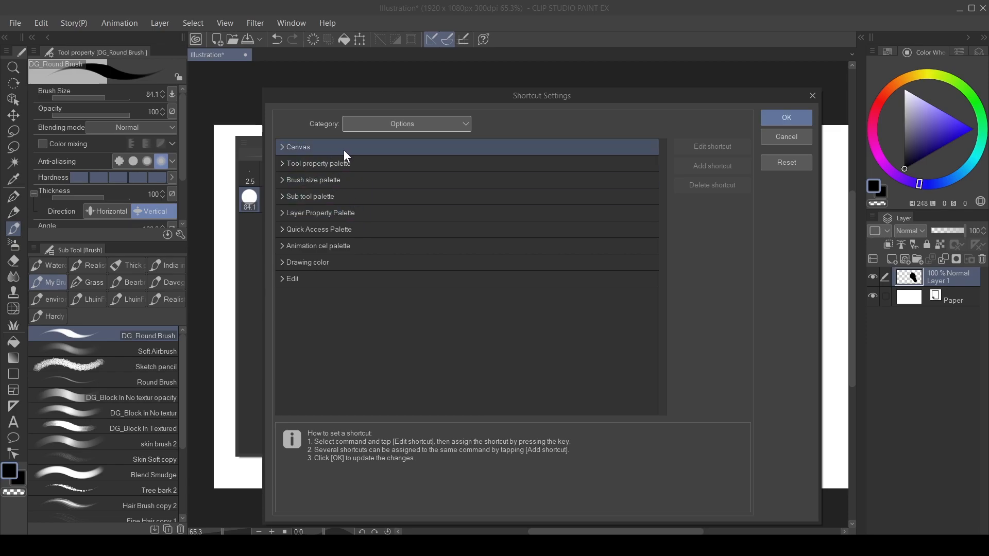
left_click(313, 179)
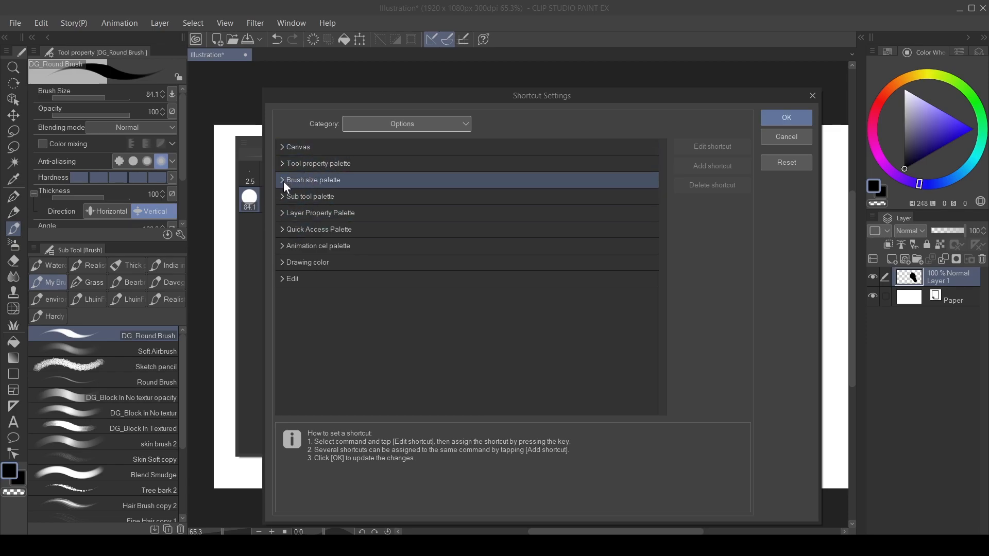
left_click(282, 179)
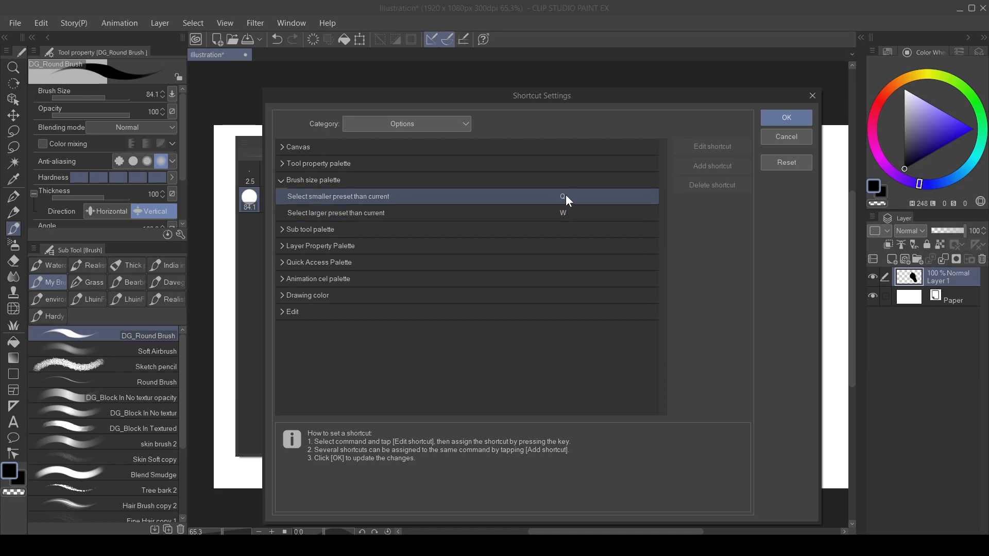
mouse_move(563, 203)
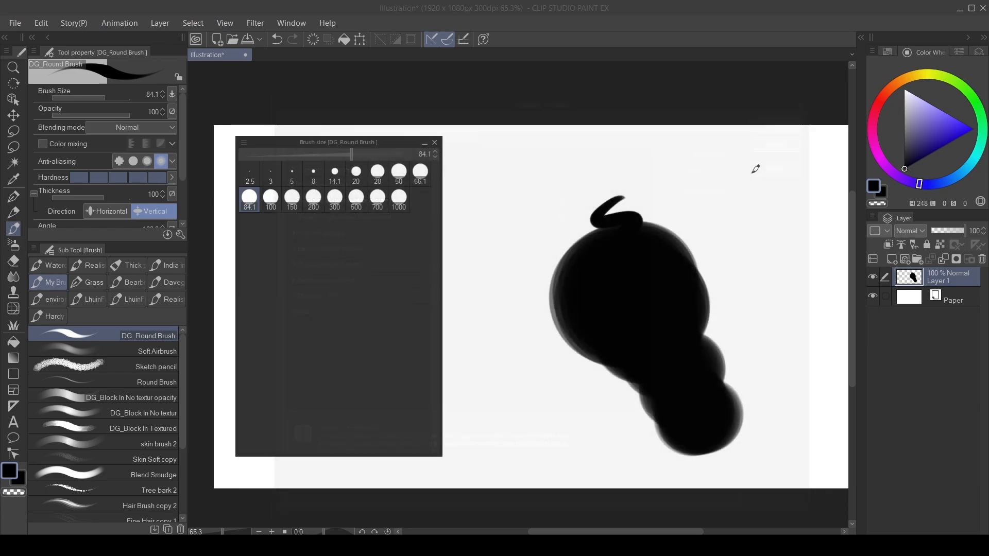
- Switch to the 28 preset, then back to 84.1, leaving thin black test strokes
left_click_drag(339, 142, 347, 137)
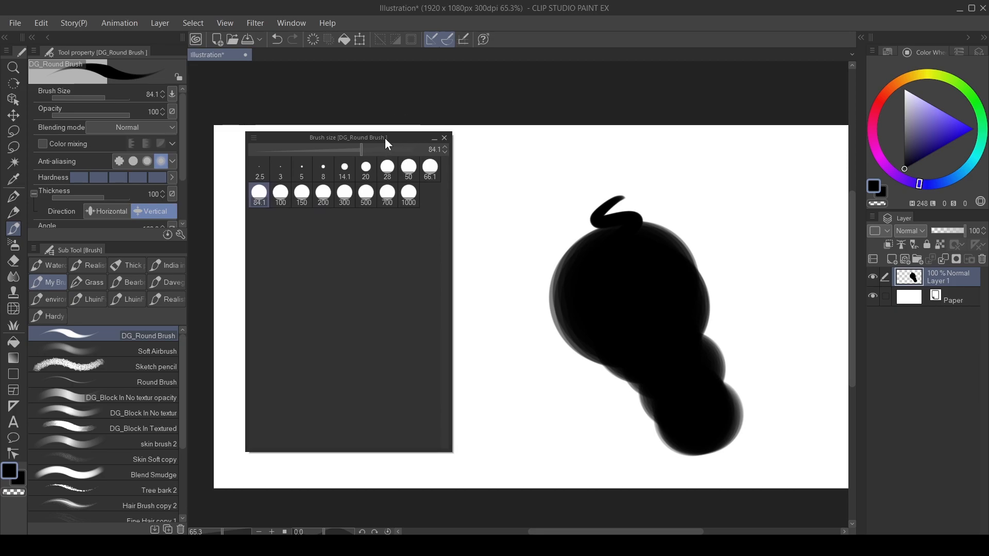
left_click(359, 166)
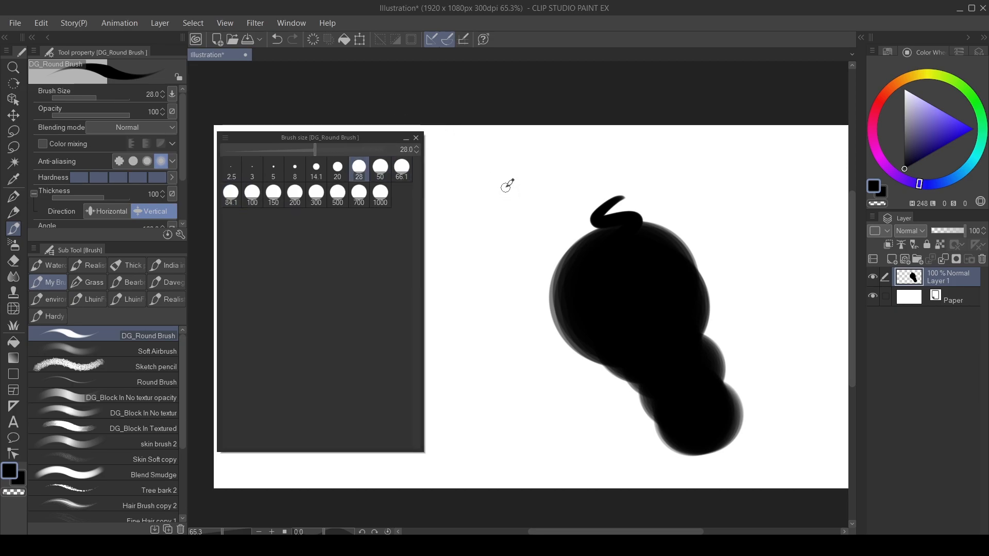
left_click(230, 193)
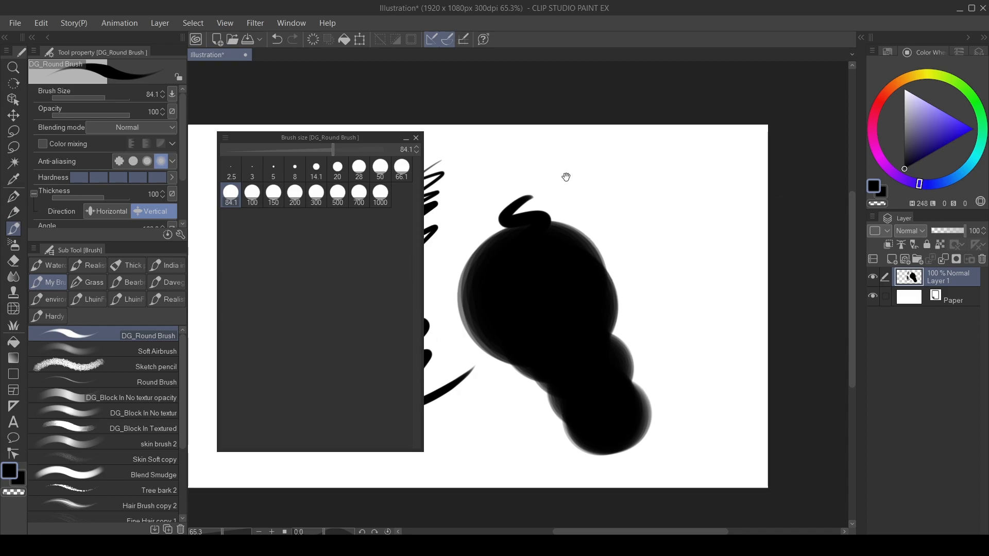